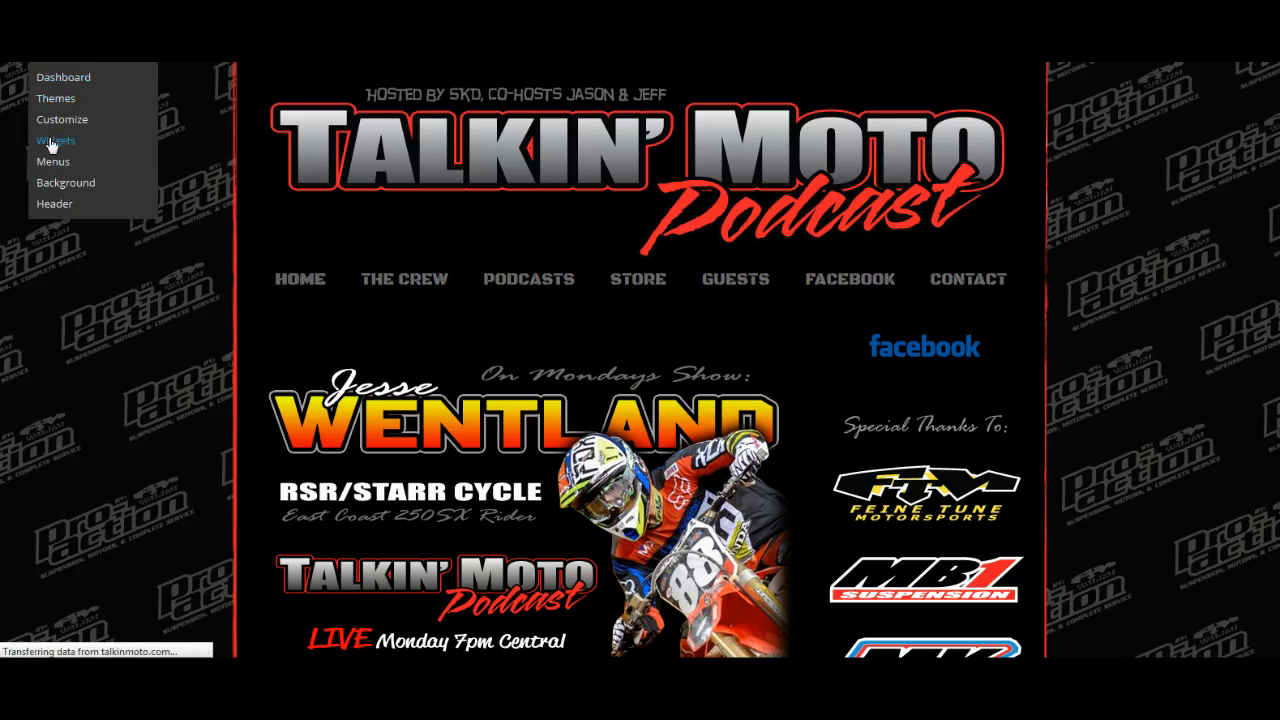
Open the Widgets admin page from the Appearance menu
{"action": "left_click", "coordinate": [56, 140]}
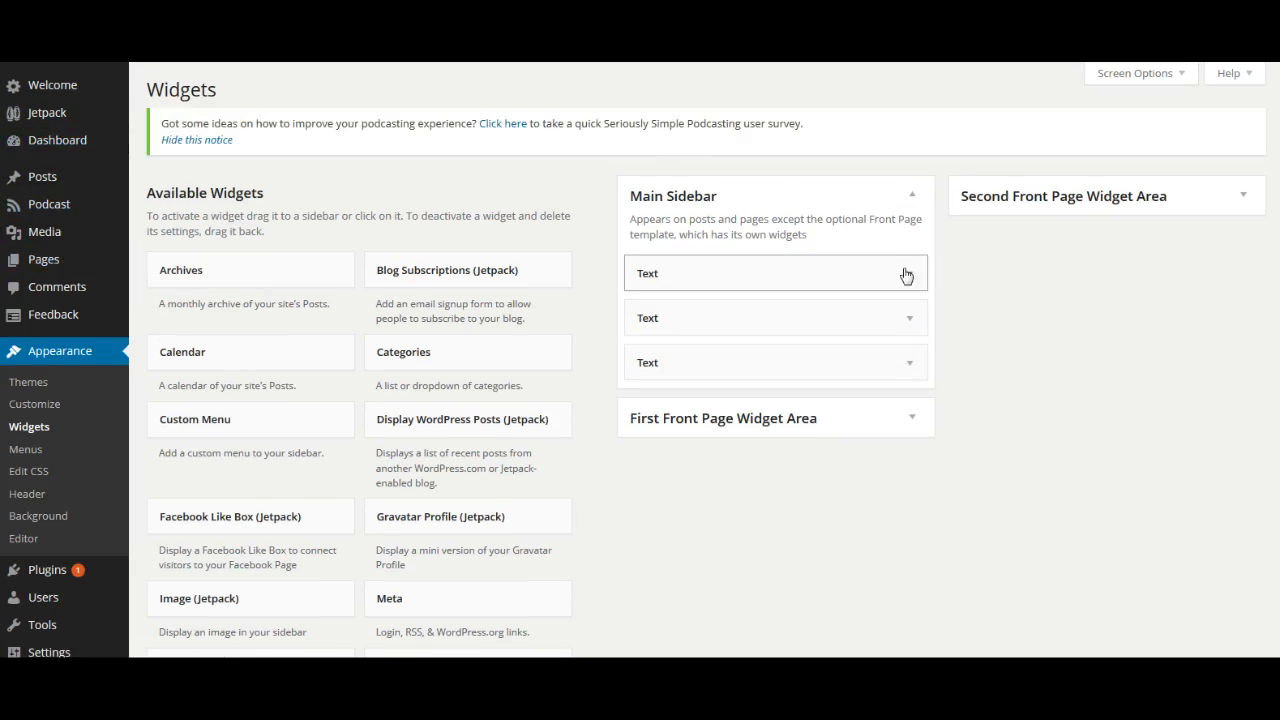
{"action": "mouse_move", "coordinate": [930, 217]}
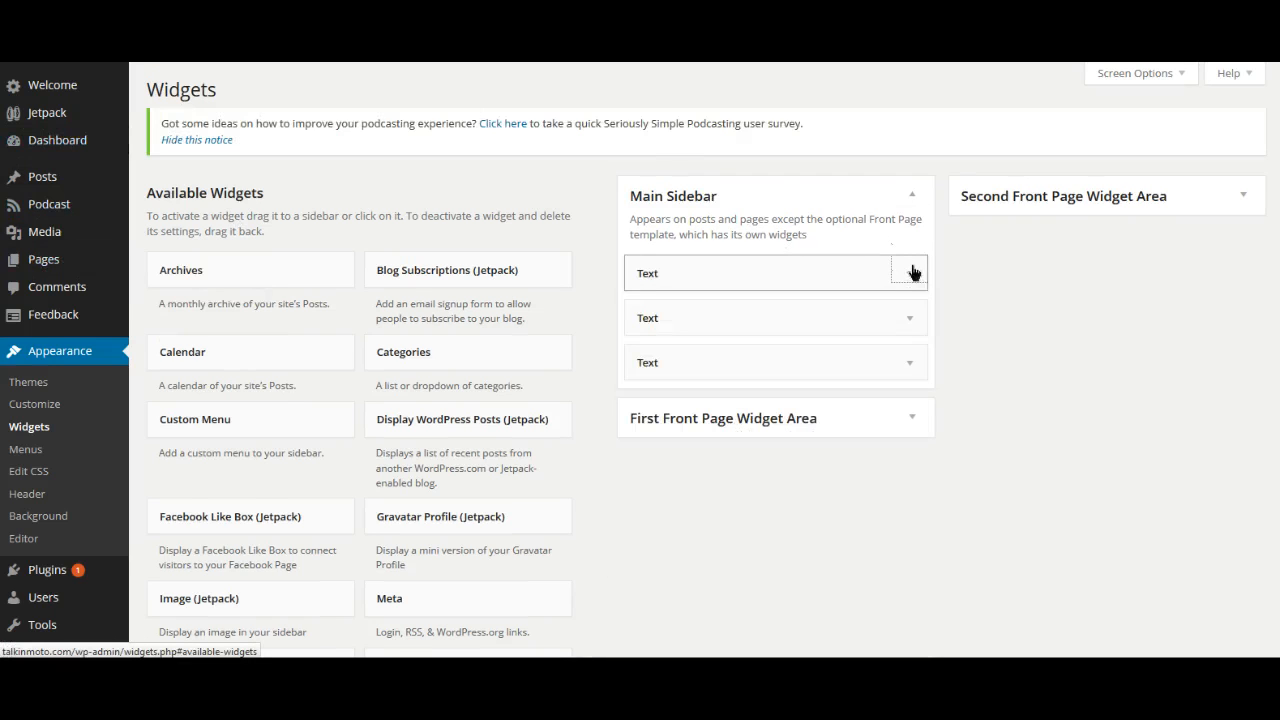
{"action": "left_click", "coordinate": [910, 273]}
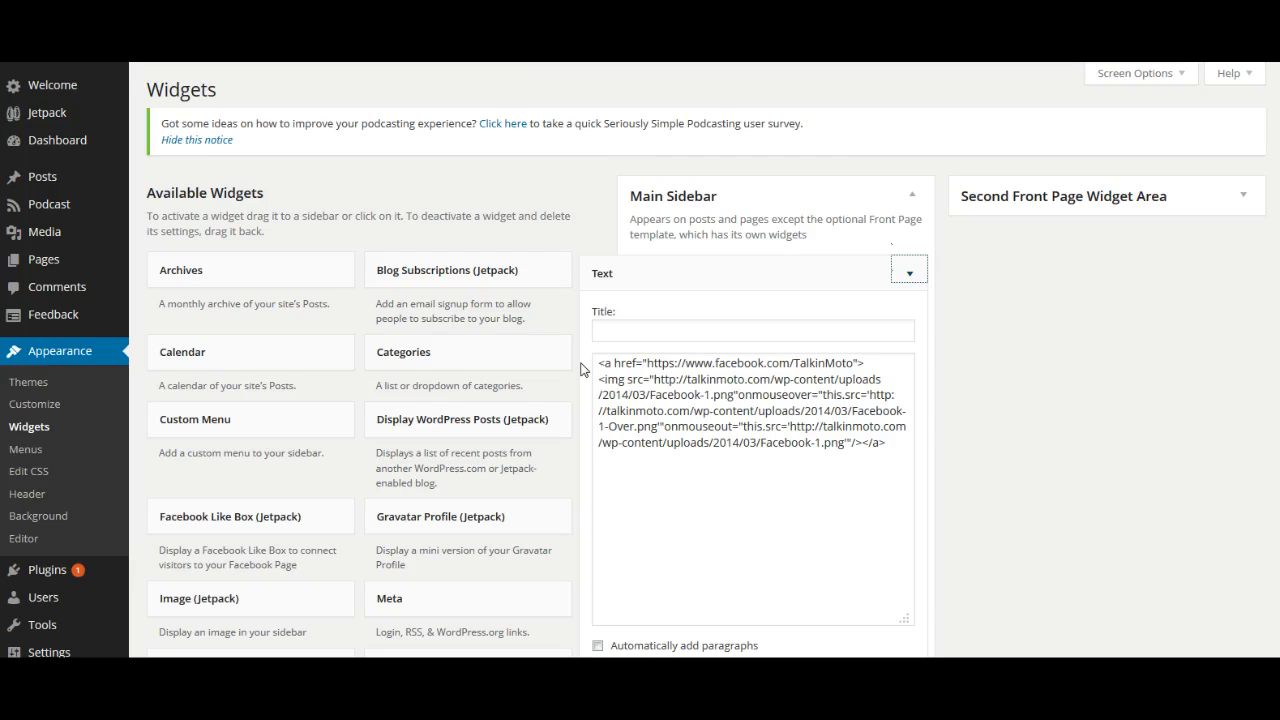
{"action": "mouse_move", "coordinate": [1244, 340]}
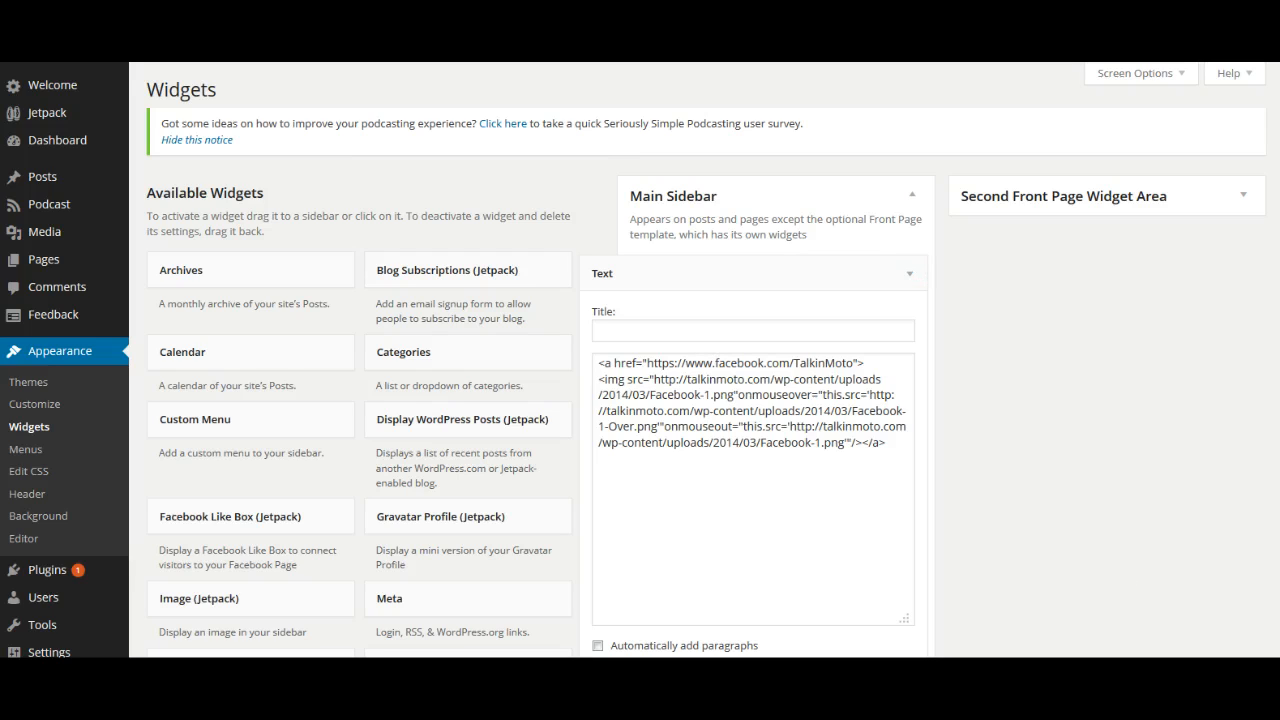
{"action": "mouse_move", "coordinate": [1075, 458]}
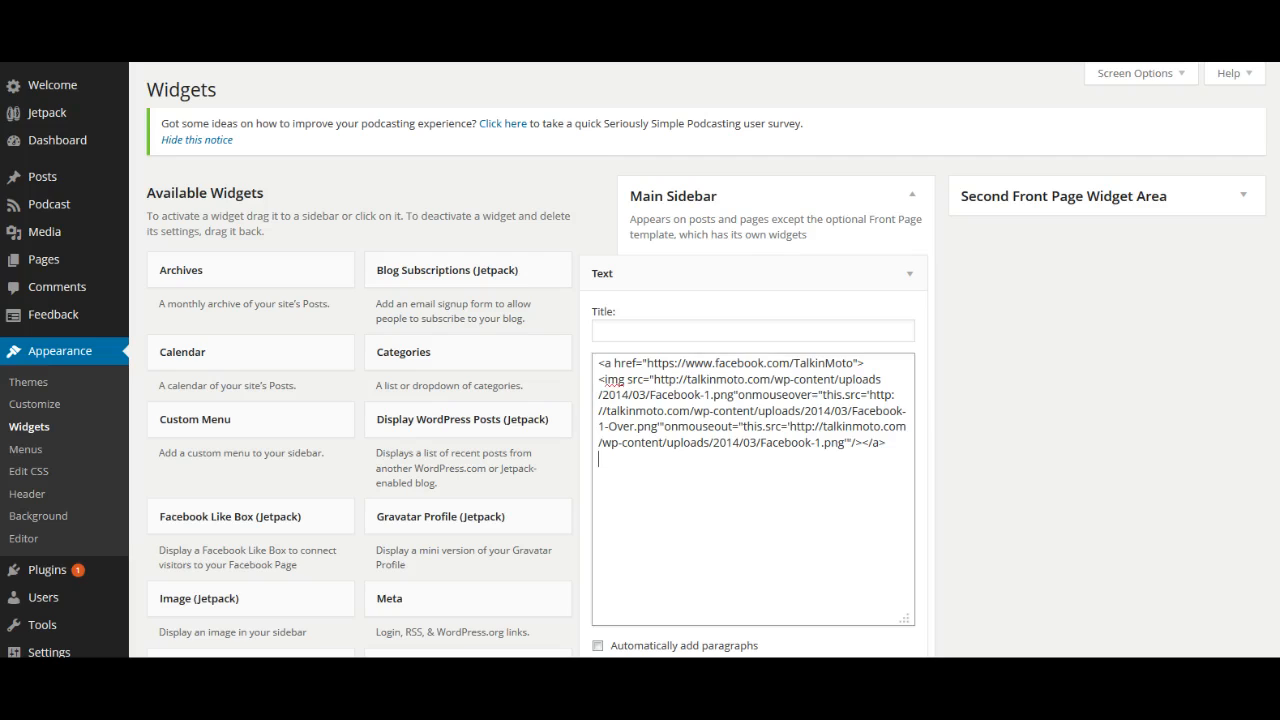
{"action": "type", "text": "<a href=\"URL ADDRESS\">"}
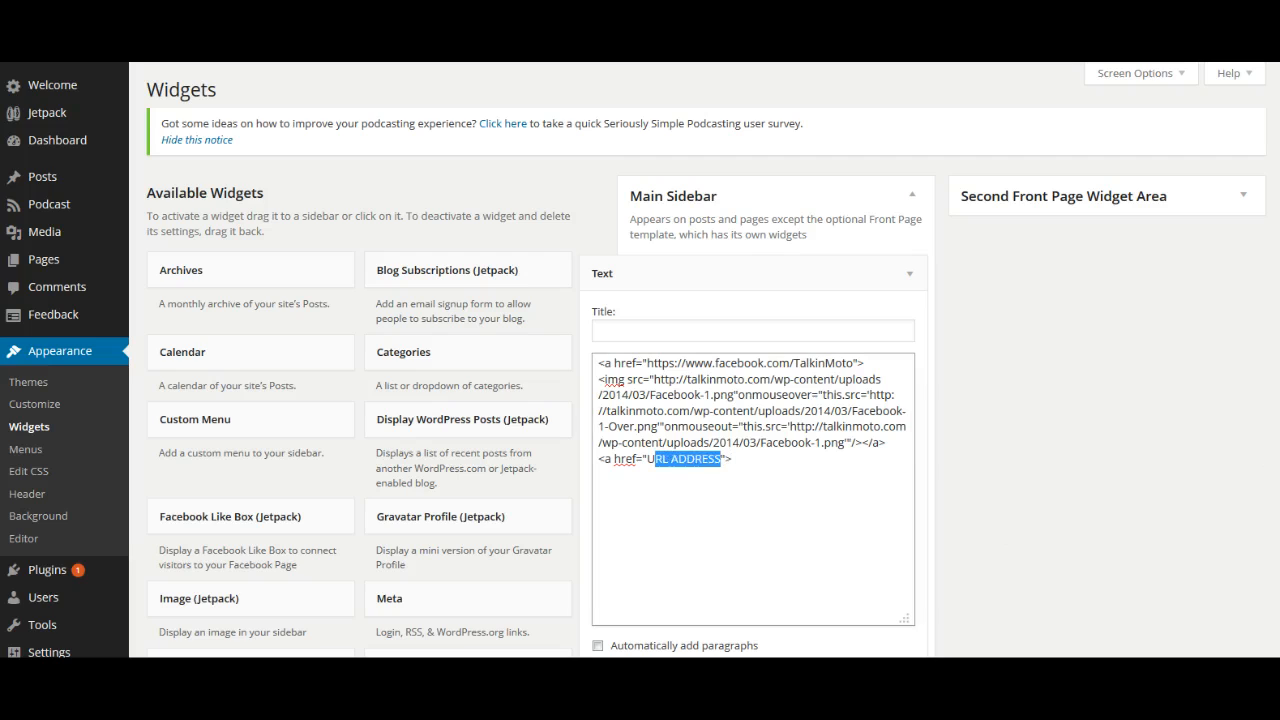
{"action": "type", "text": "https://twitter.com/TalkinMoto"}
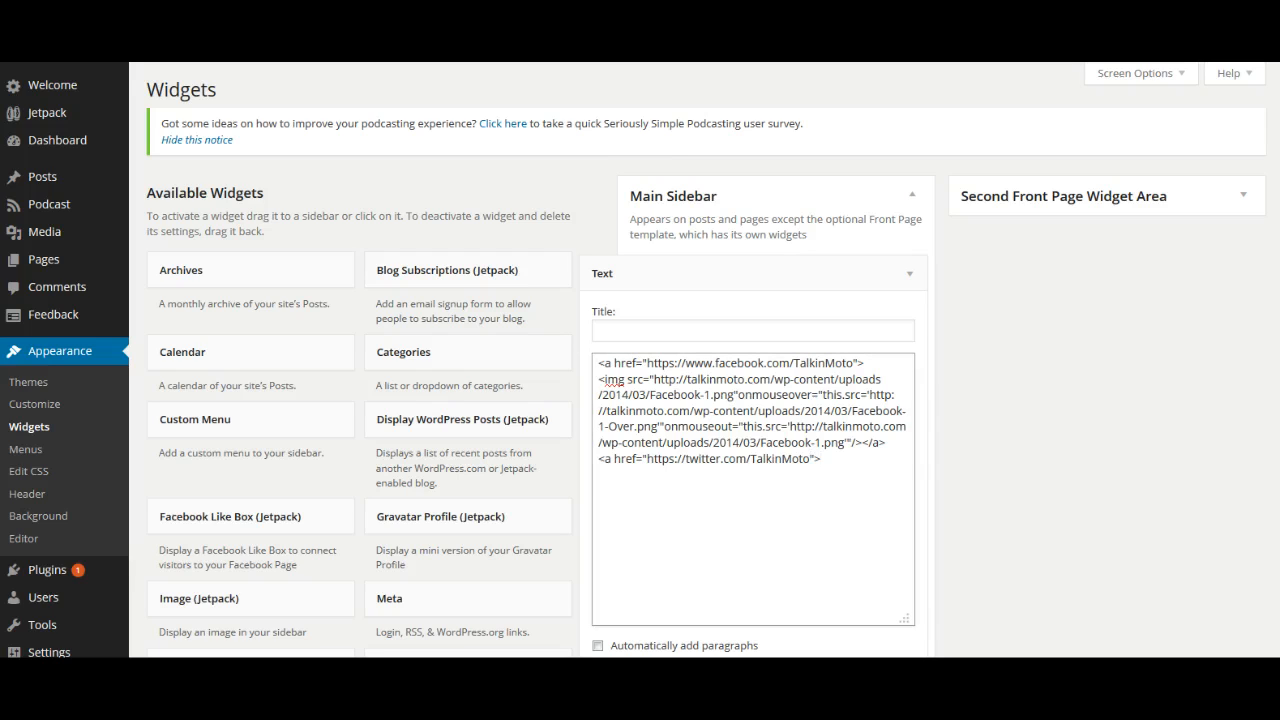
{"action": "type", "text": "<img src=\"image 1\""}
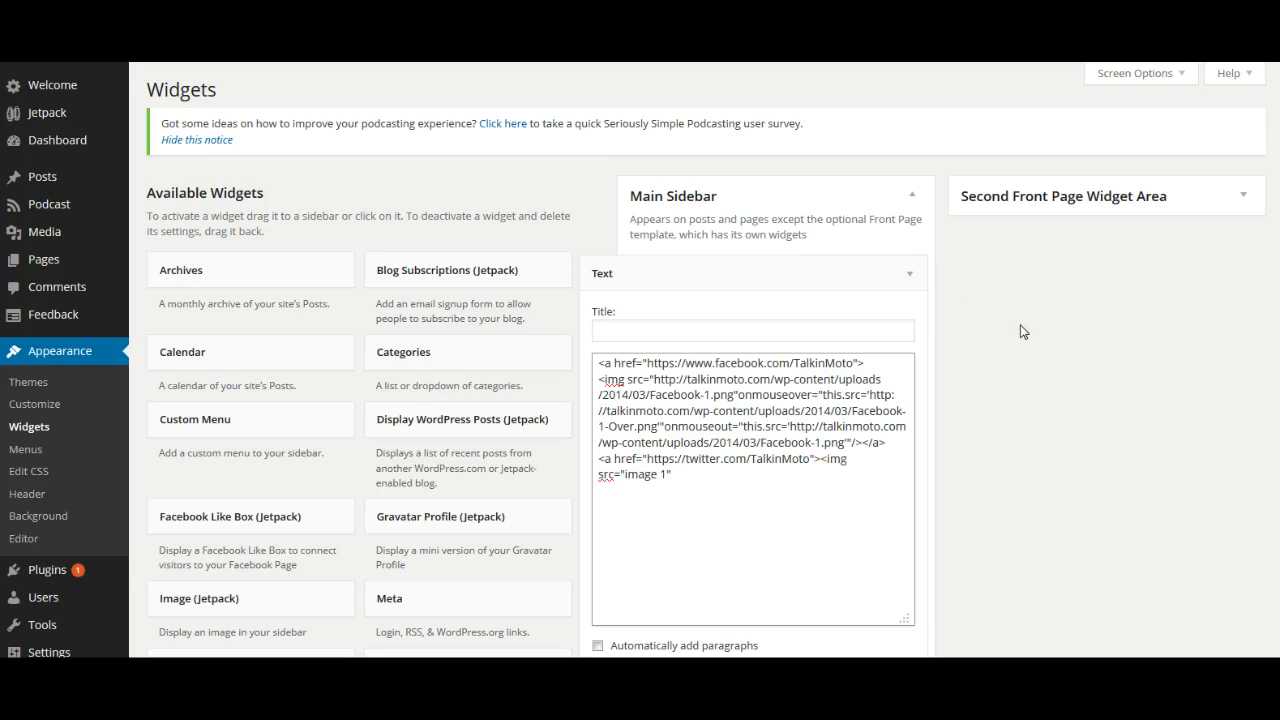
{"action": "left_click", "coordinate": [672, 474]}
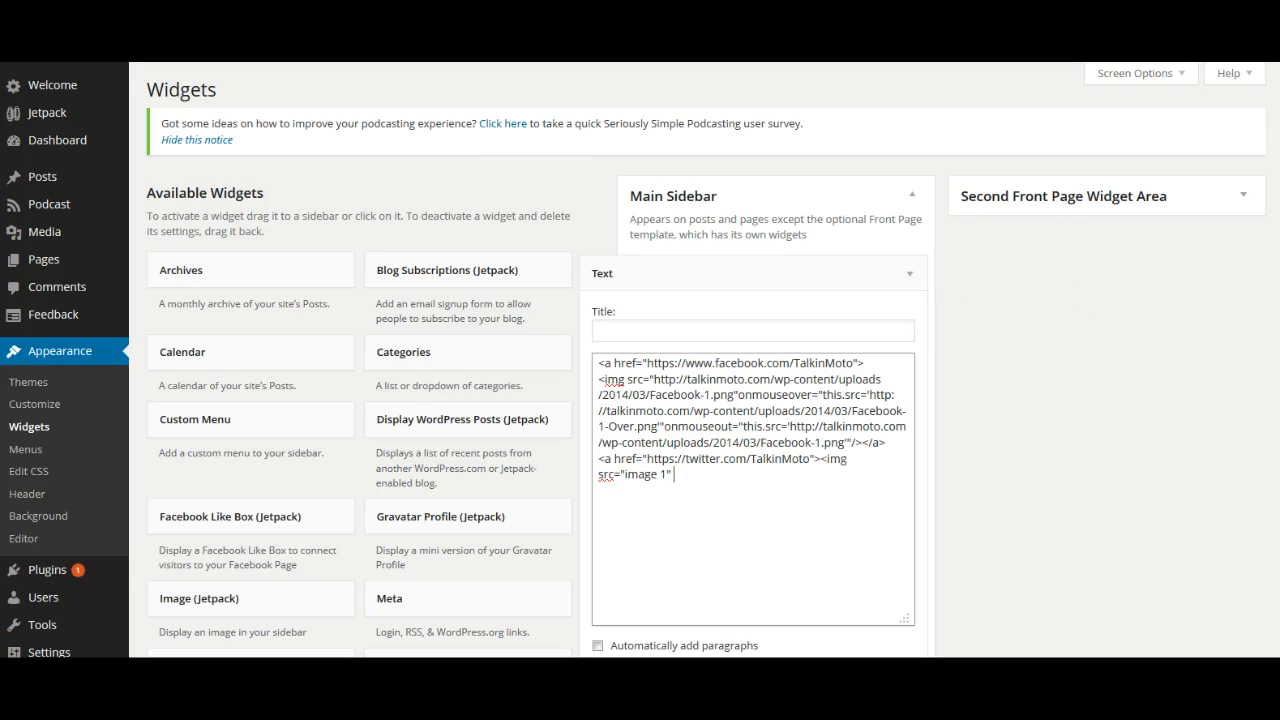
{"action": "mouse_move", "coordinate": [500, 552]}
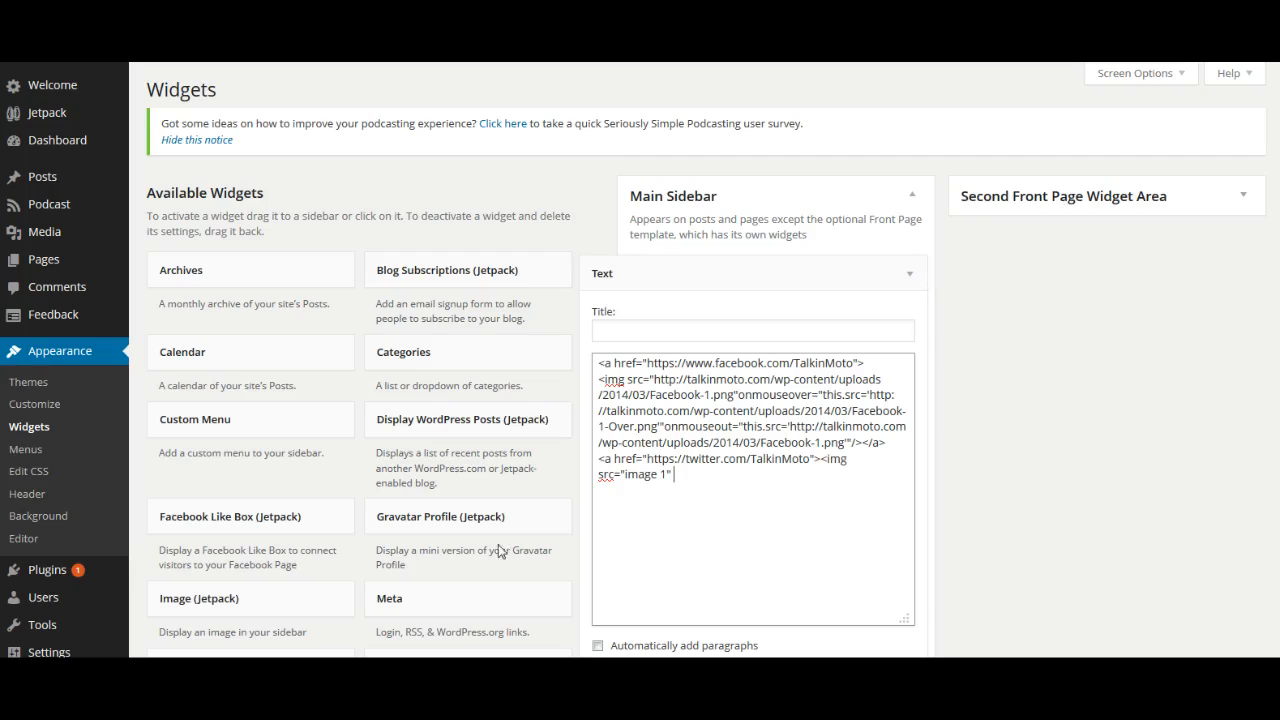
{"action": "mouse_move", "coordinate": [500, 551]}
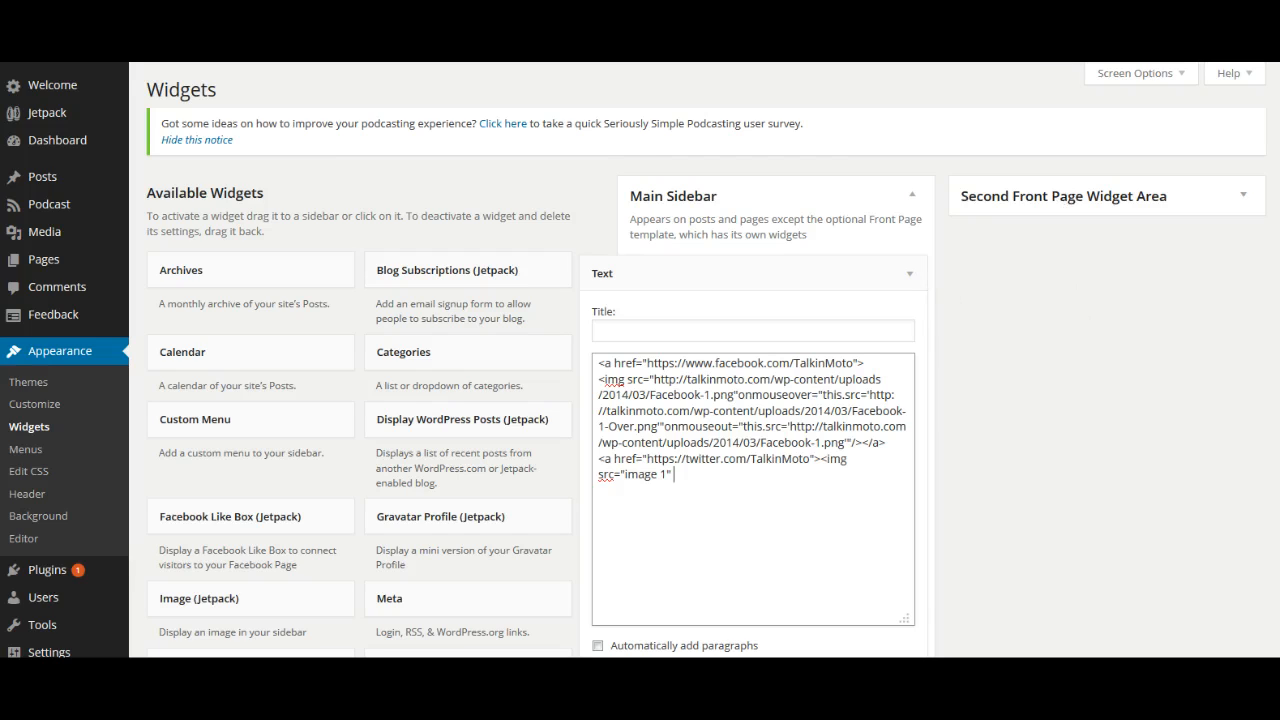
Open the Media Library listing the uploaded Twitter and Facebook button images
{"action": "double_click", "coordinate": [642, 474]}
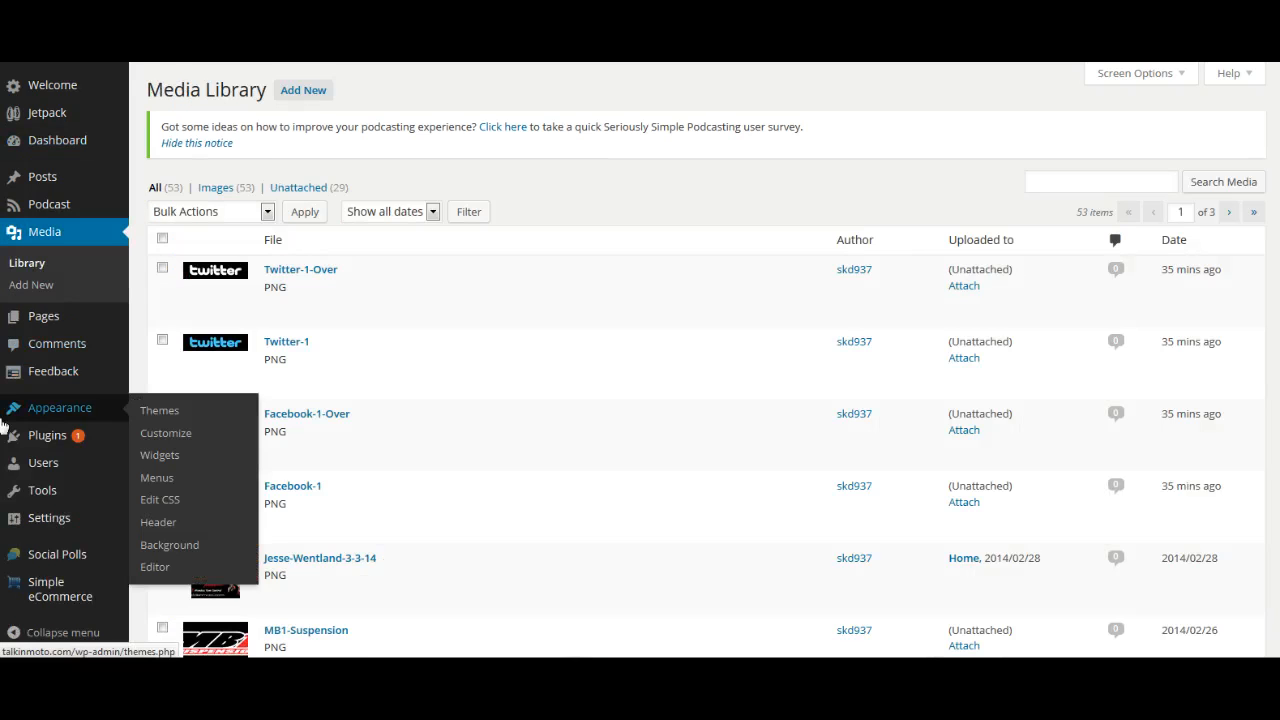
{"action": "mouse_move", "coordinate": [735, 348]}
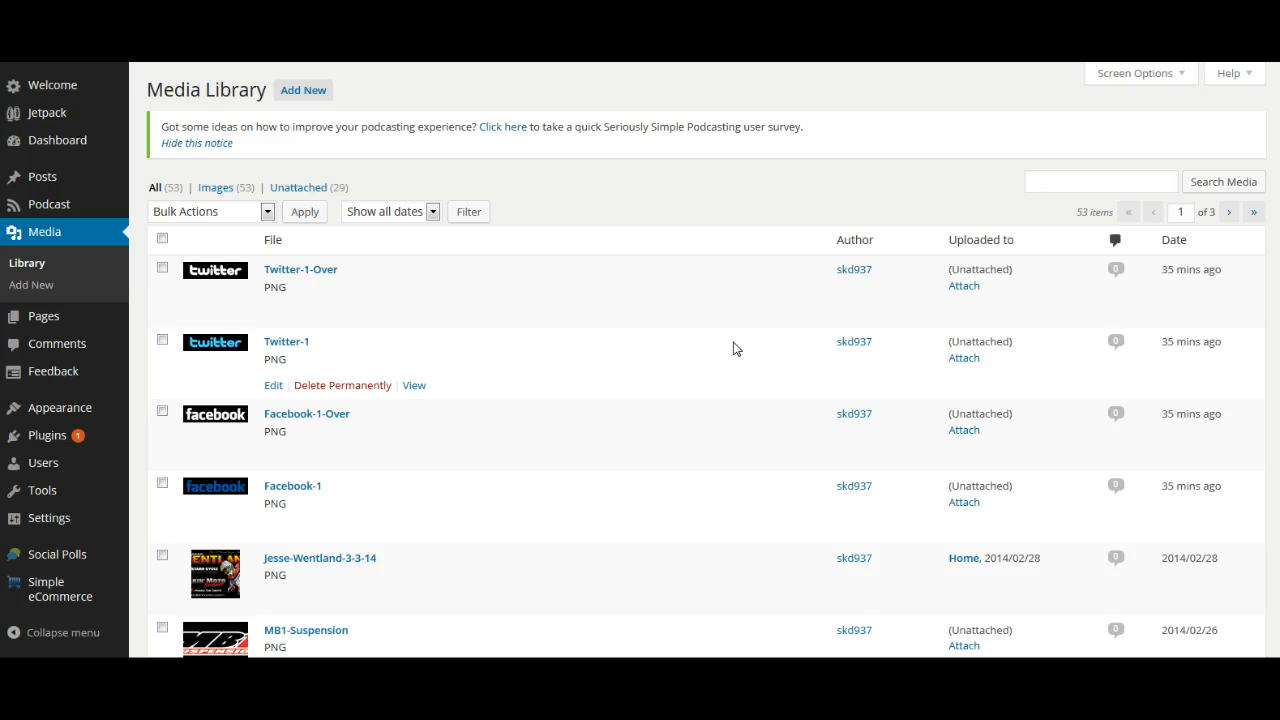
{"action": "mouse_move", "coordinate": [597, 413]}
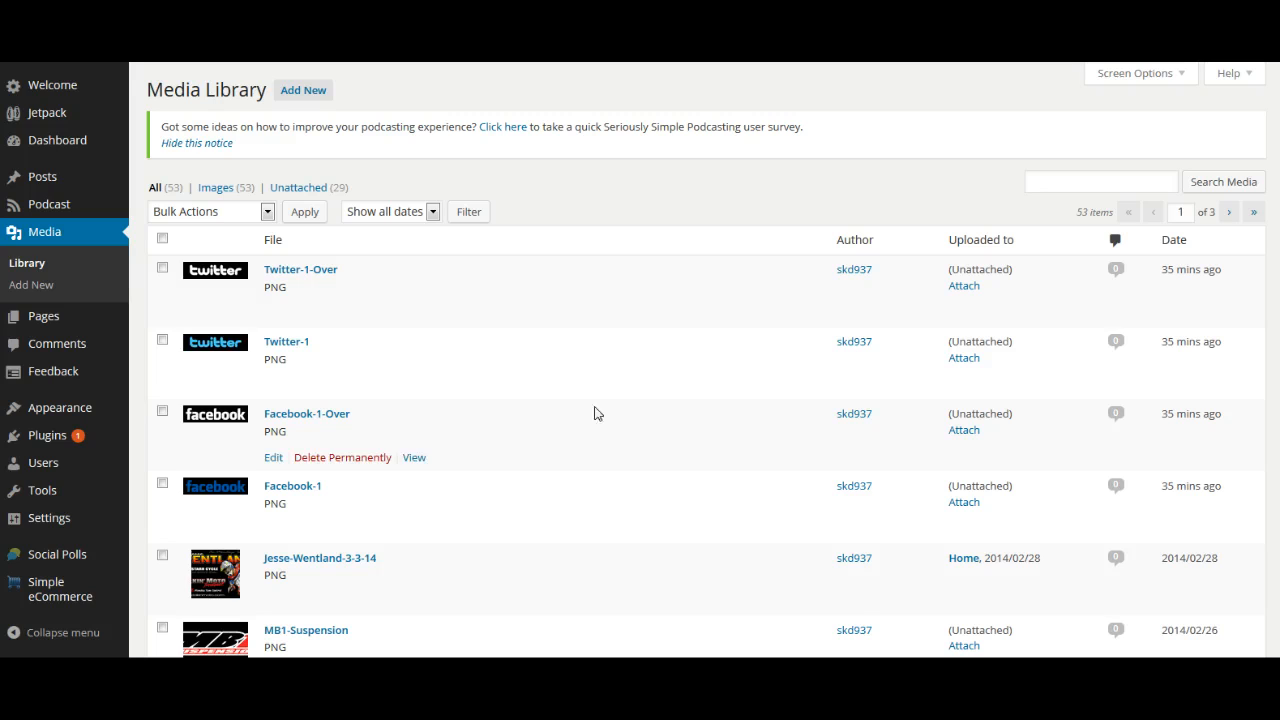
{"action": "mouse_move", "coordinate": [286, 341]}
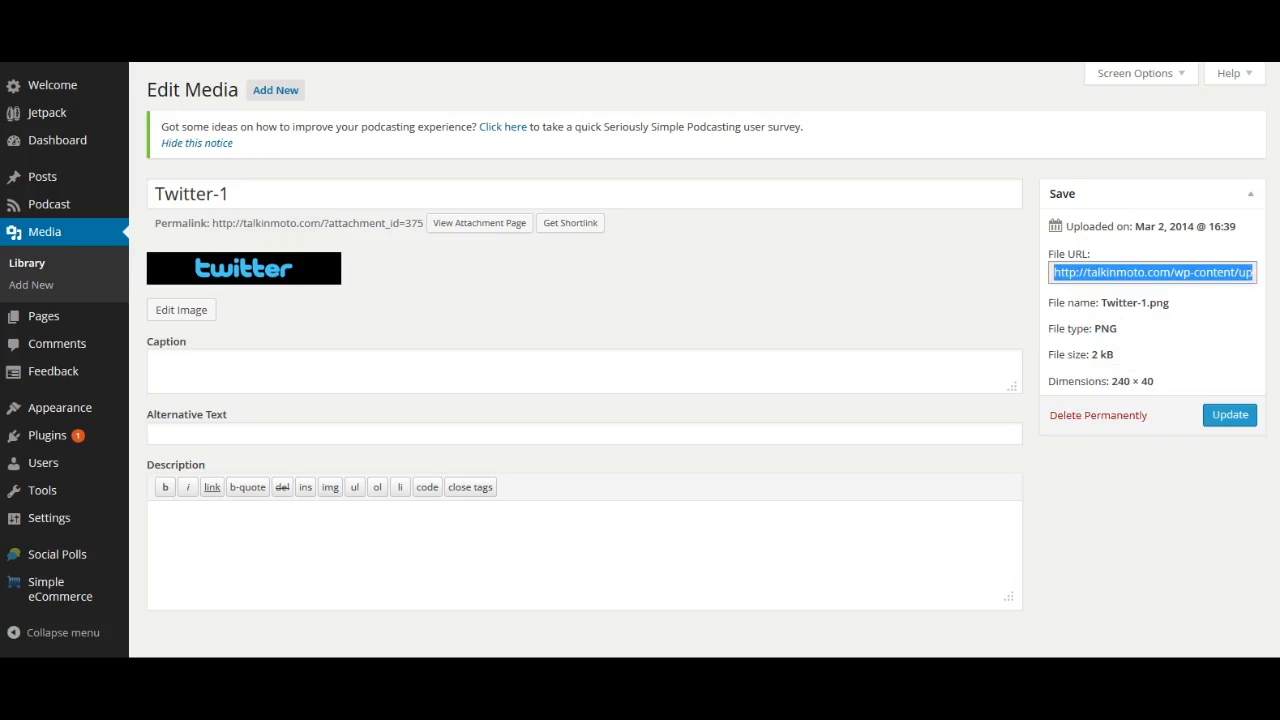
Set the img src to the Twitter-1.png upload URL and add onmouseover="this.src='image 2"
{"action": "left_click", "coordinate": [29, 426]}
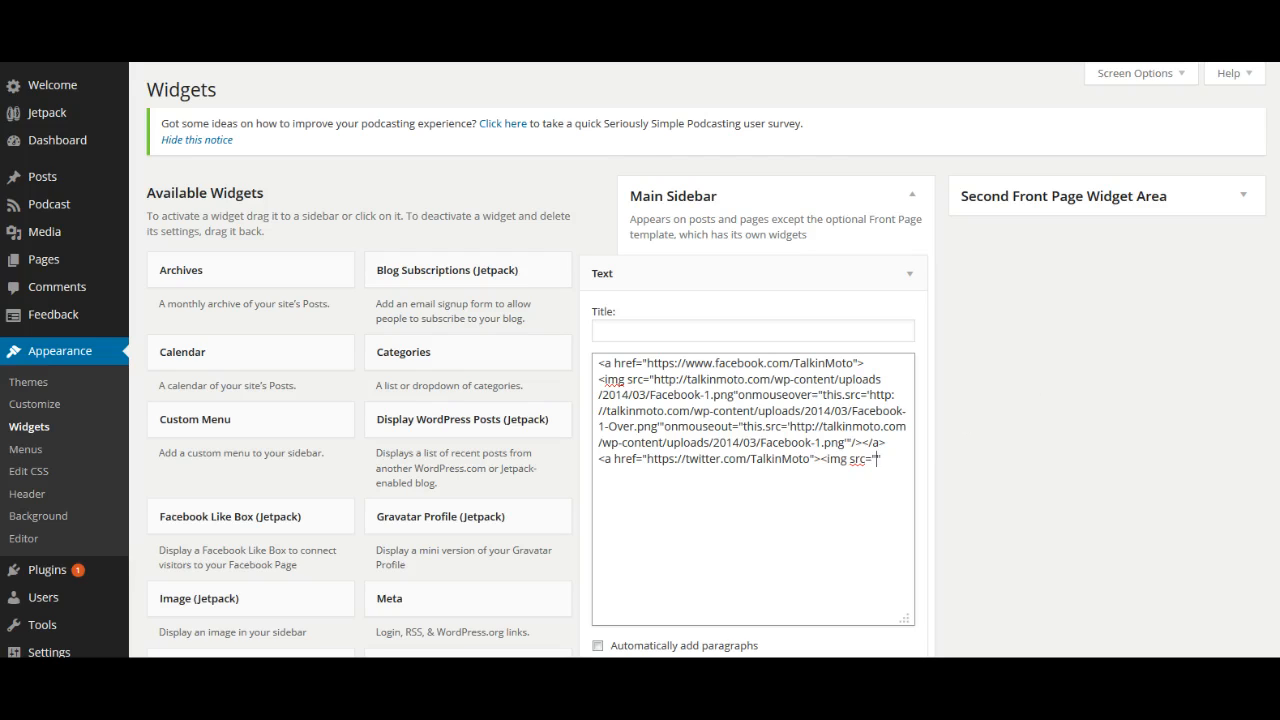
{"action": "type", "text": "http://talkinmoto.com/wp-content/uploads/2014/03/Twitter-1.png\""}
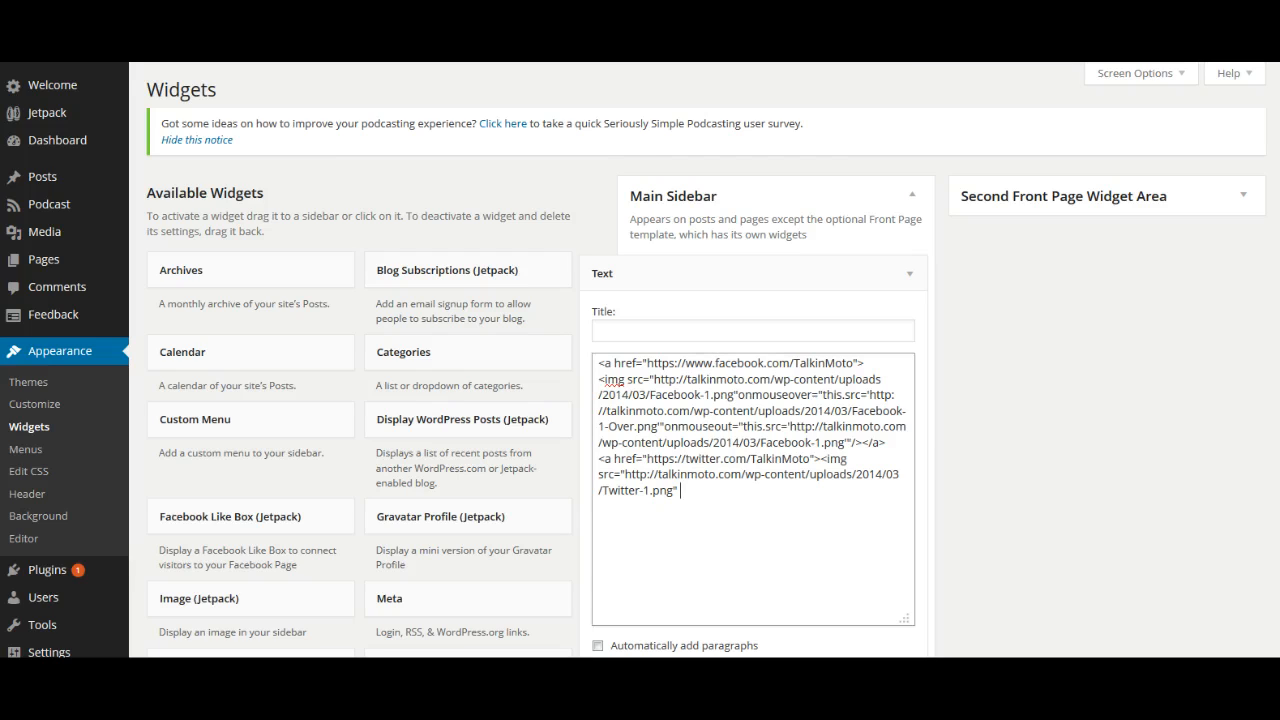
{"action": "type", "text": "onmouseover=\"this.src='image 2\""}
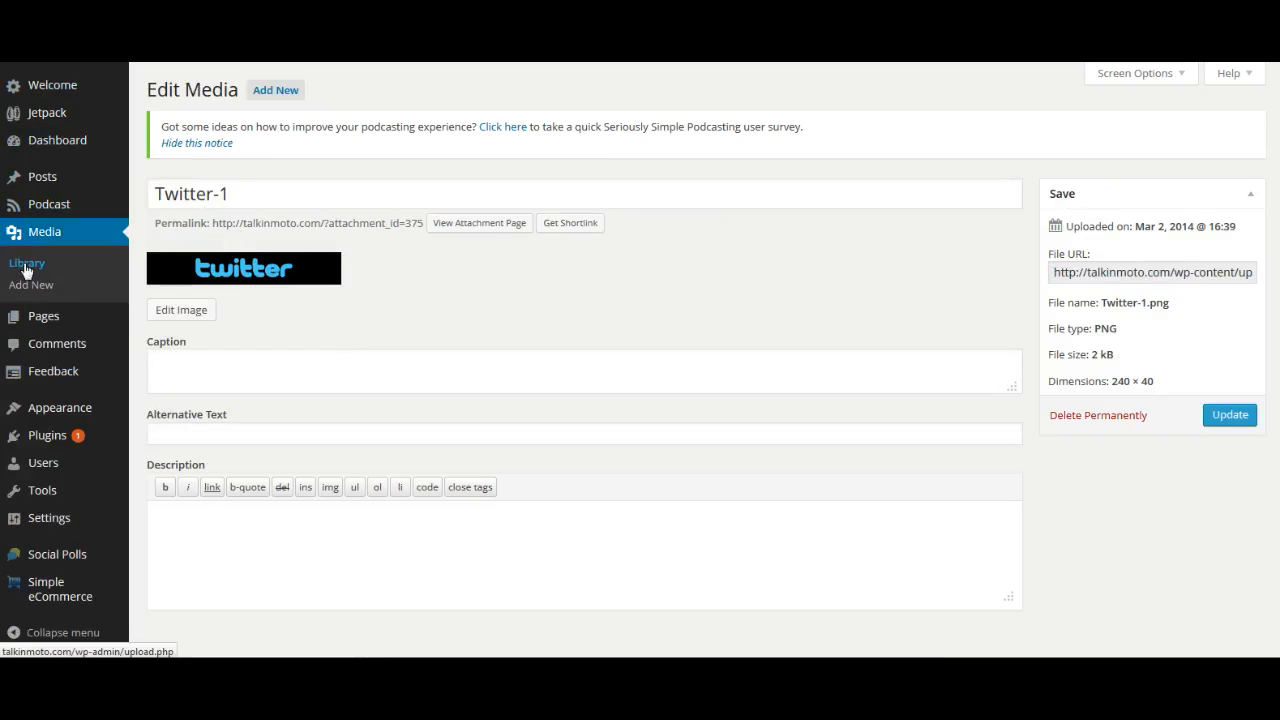
Copy the Twitter-1-Over image's file URL from its media details page
{"action": "left_click", "coordinate": [27, 263]}
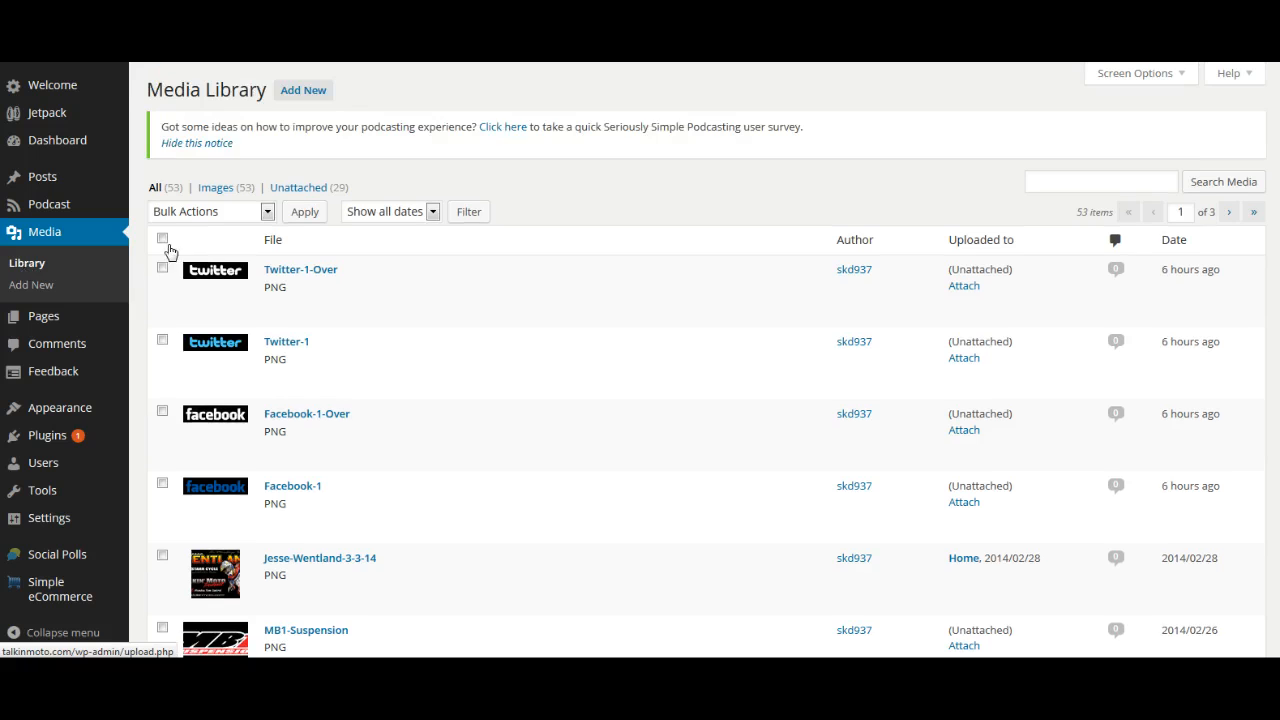
{"action": "mouse_move", "coordinate": [300, 269]}
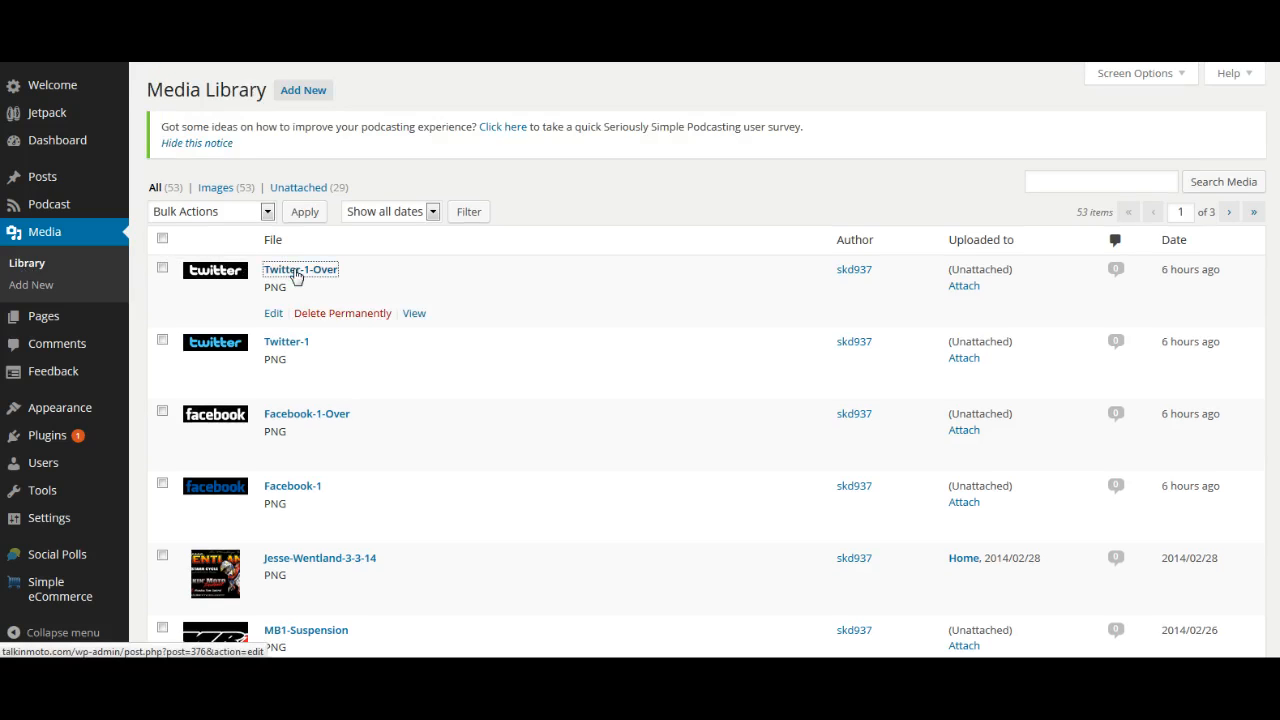
{"action": "left_click", "coordinate": [300, 269]}
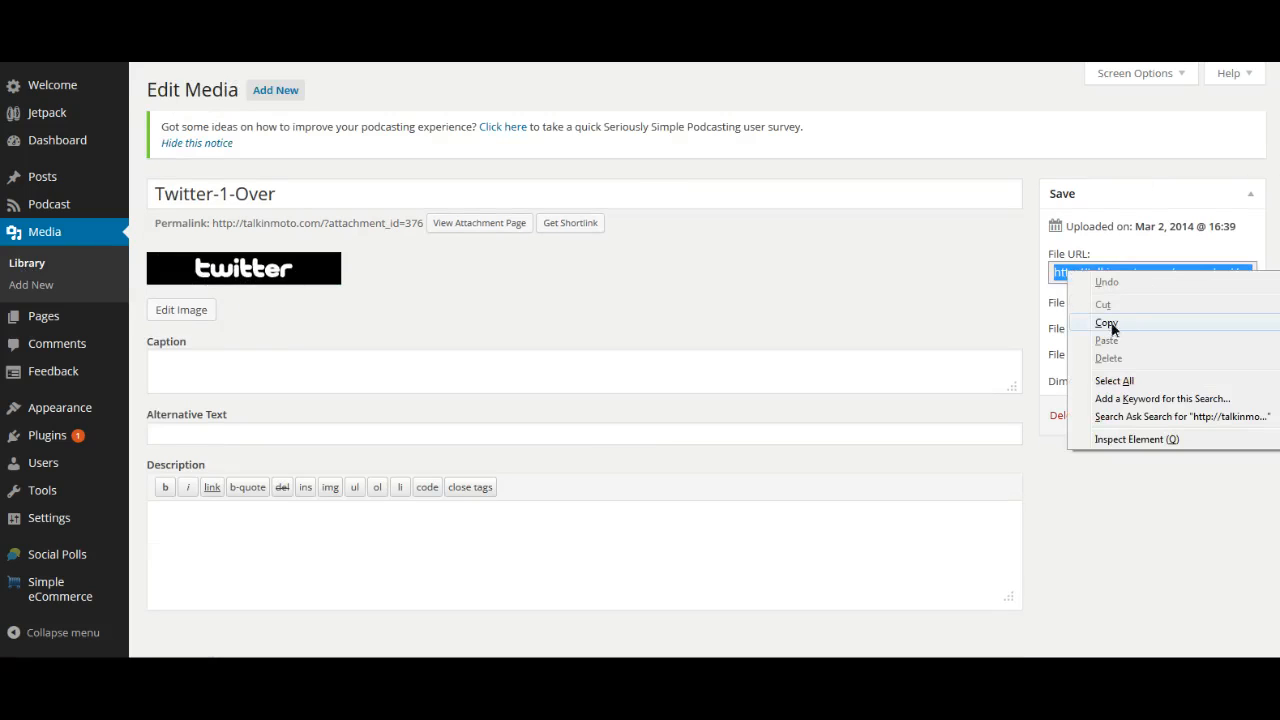
{"action": "left_click", "coordinate": [1107, 322]}
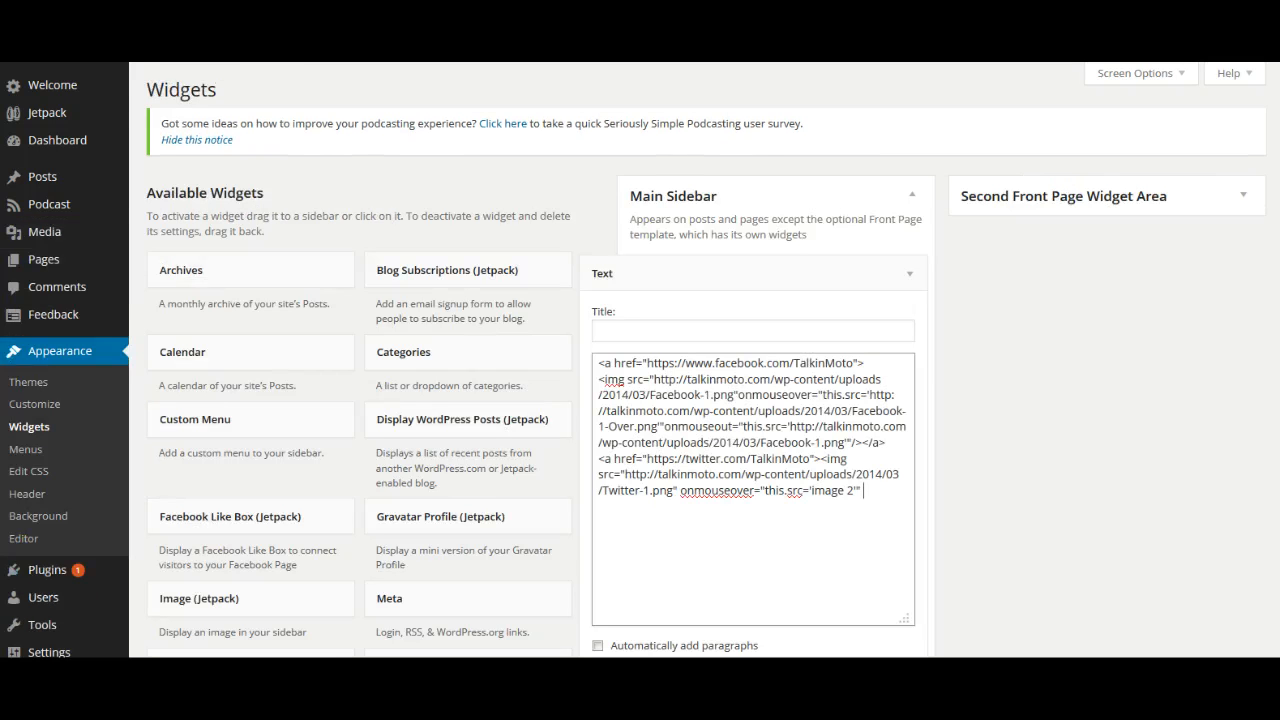
Replace the 'image 2' placeholder with the Twitter-1-Over.png URL in onmouseover
{"action": "double_click", "coordinate": [832, 490]}
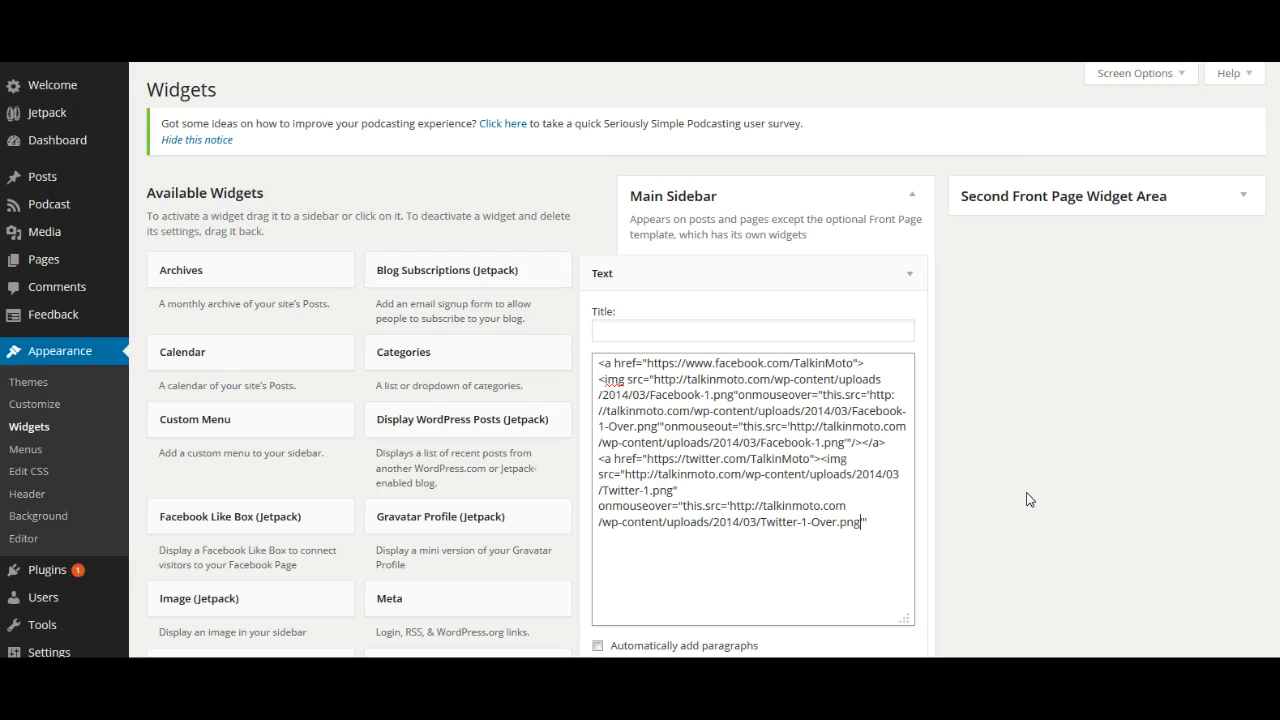
{"action": "mouse_move", "coordinate": [975, 500]}
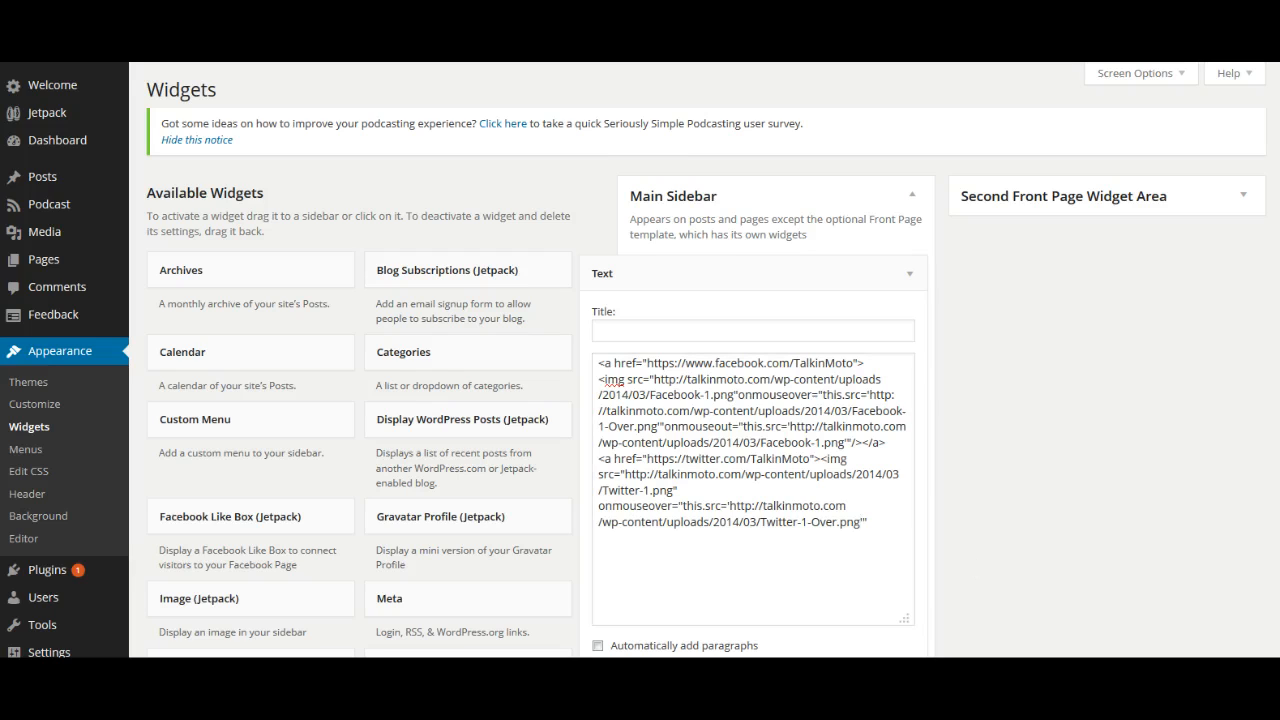
Add onmouseout="this.src='image 1 again'" /></a> and select the Twitter-1.png src URL for copying
{"action": "type", "text": "image 1 again'\"/></a>"}
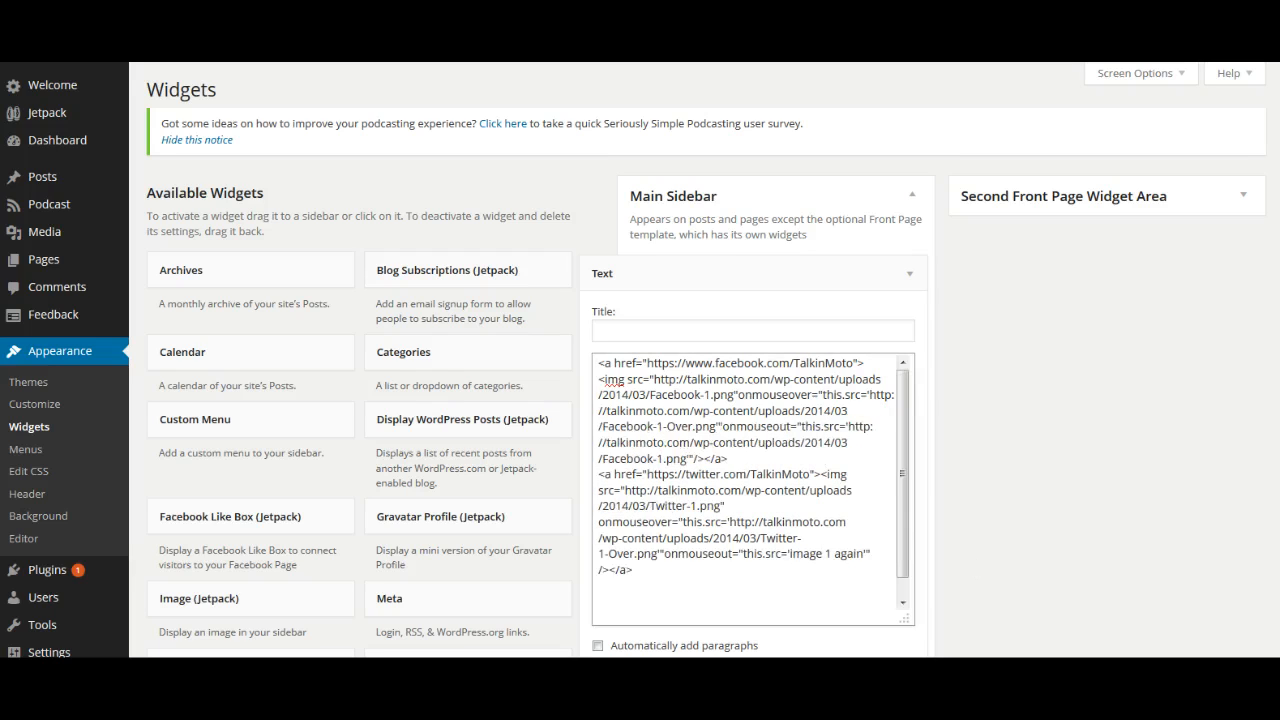
{"action": "left_click", "coordinate": [635, 570]}
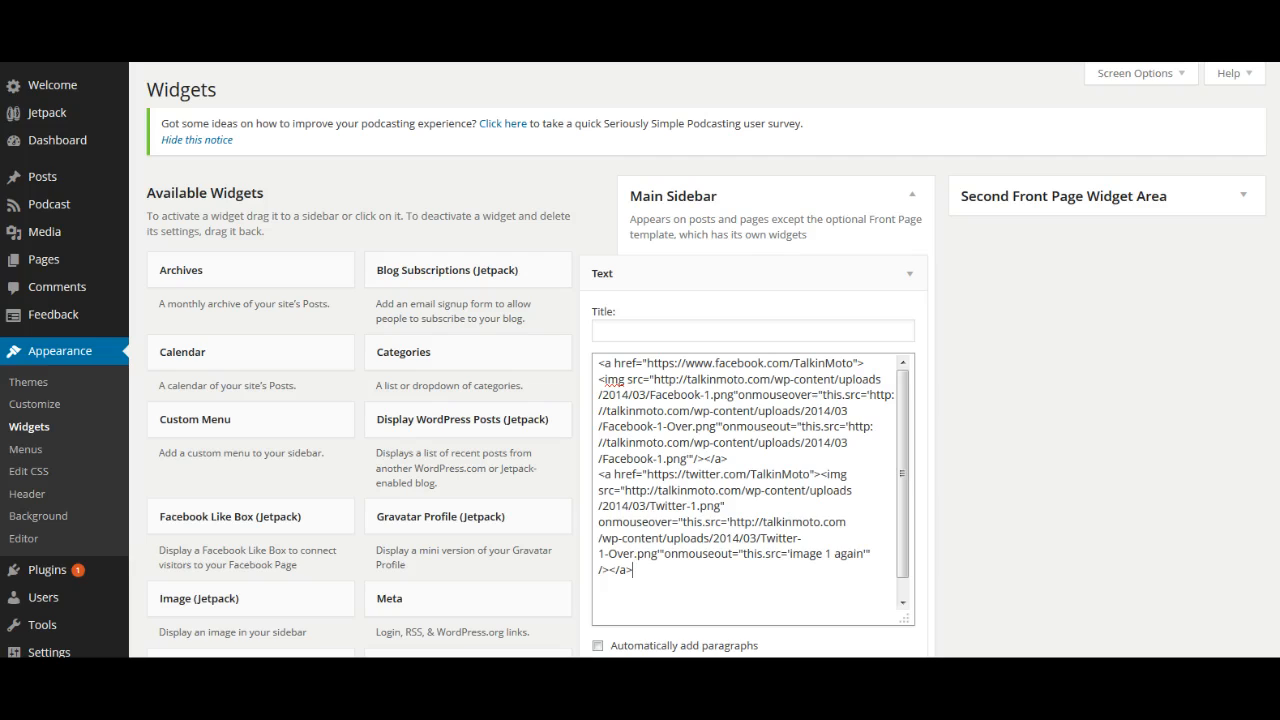
{"action": "mouse_move", "coordinate": [1189, 435]}
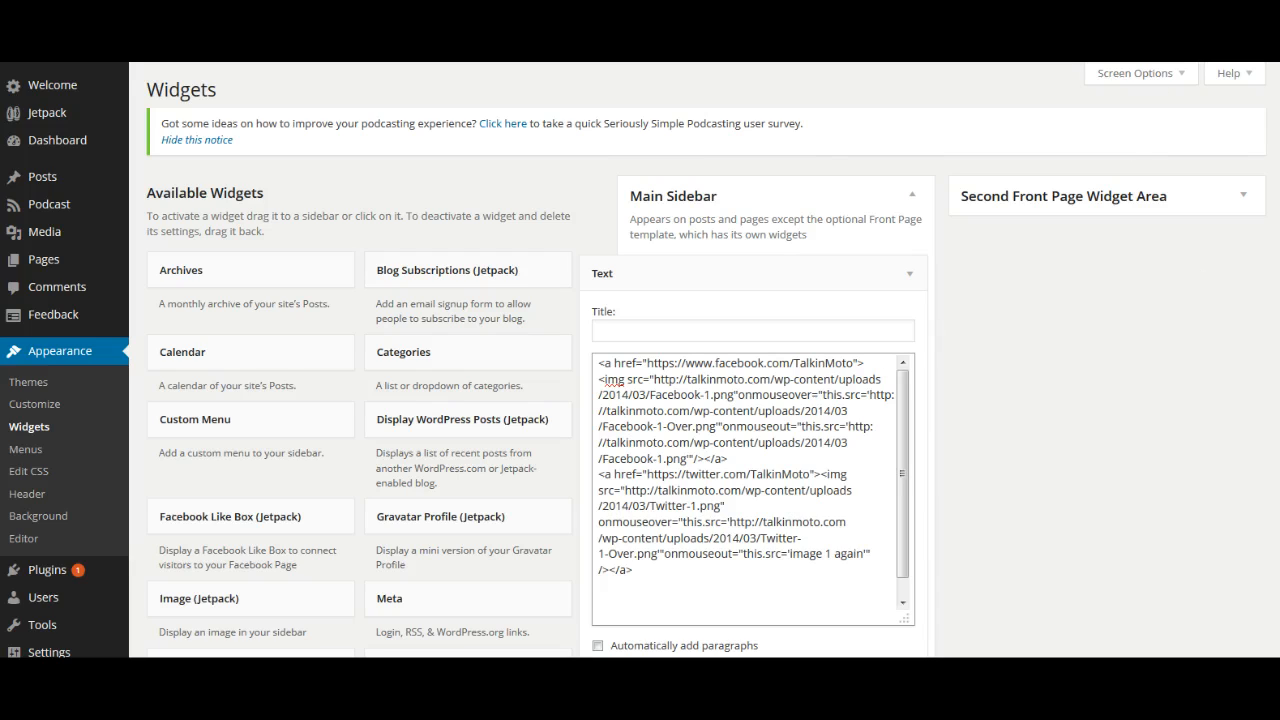
{"action": "left_click", "coordinate": [632, 570]}
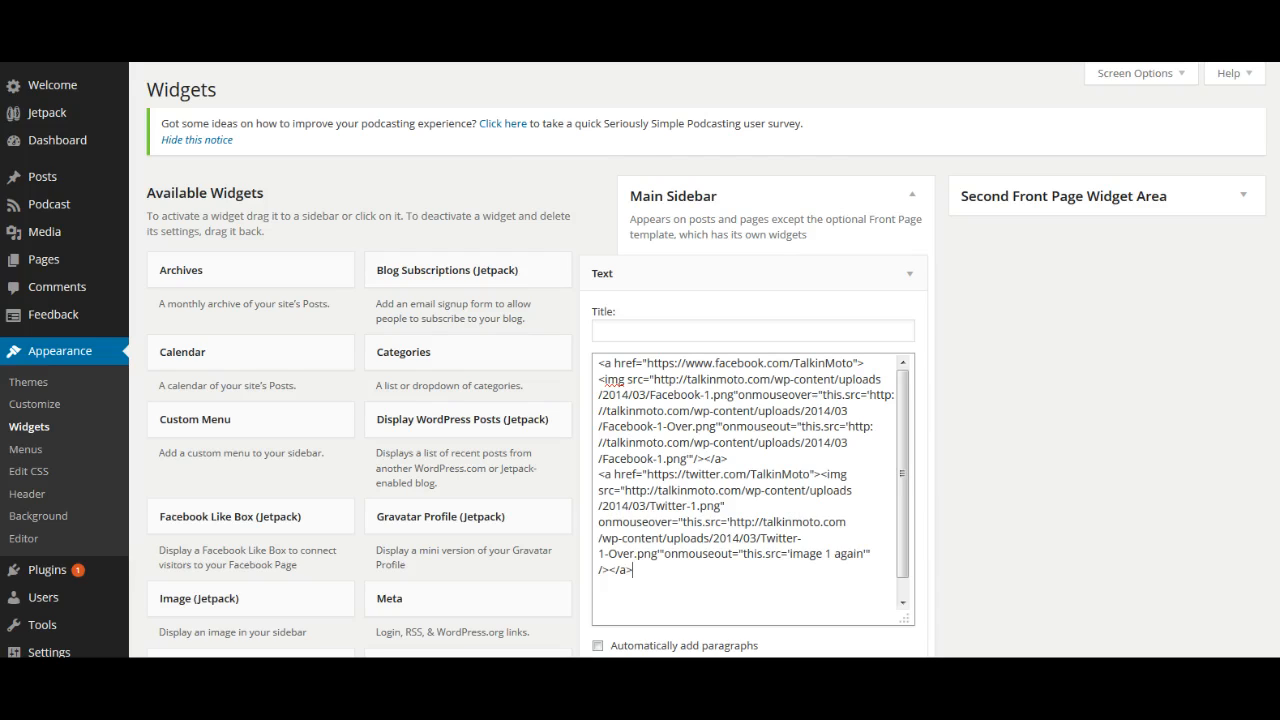
{"action": "mouse_move", "coordinate": [325, 296]}
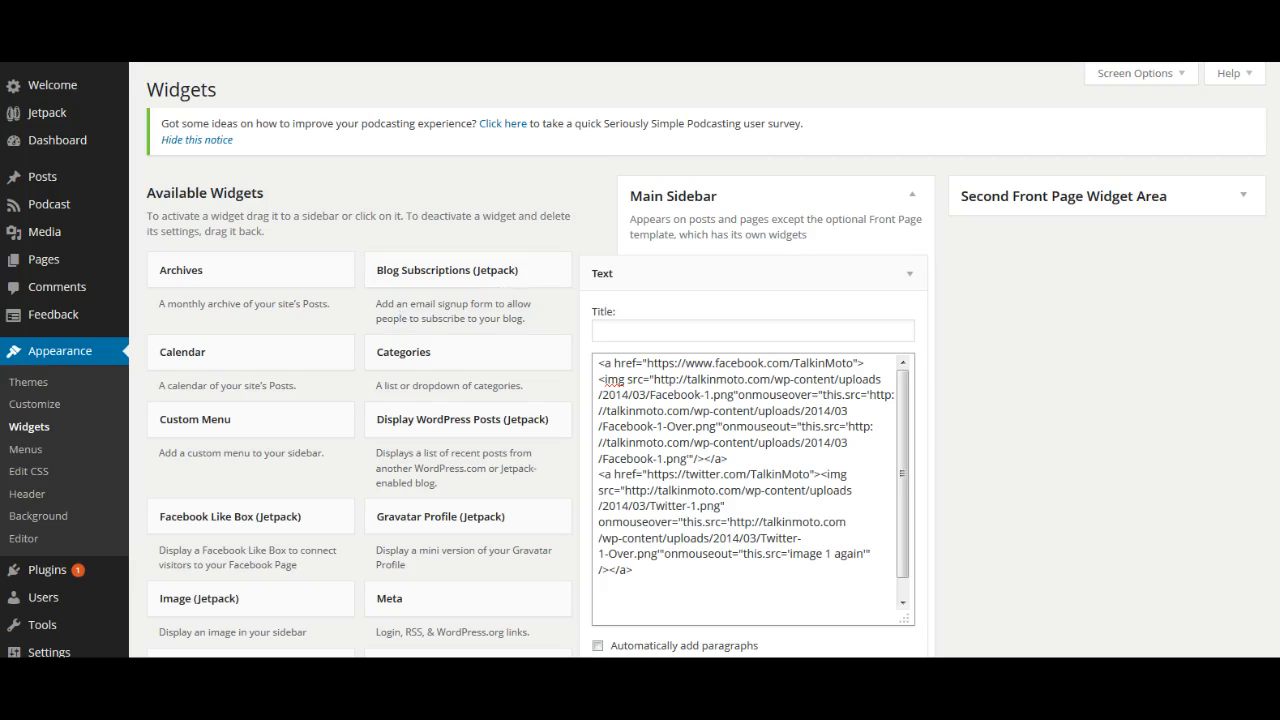
{"action": "left_click_drag", "start_coordinate": [617, 490], "coordinate": [692, 506]}
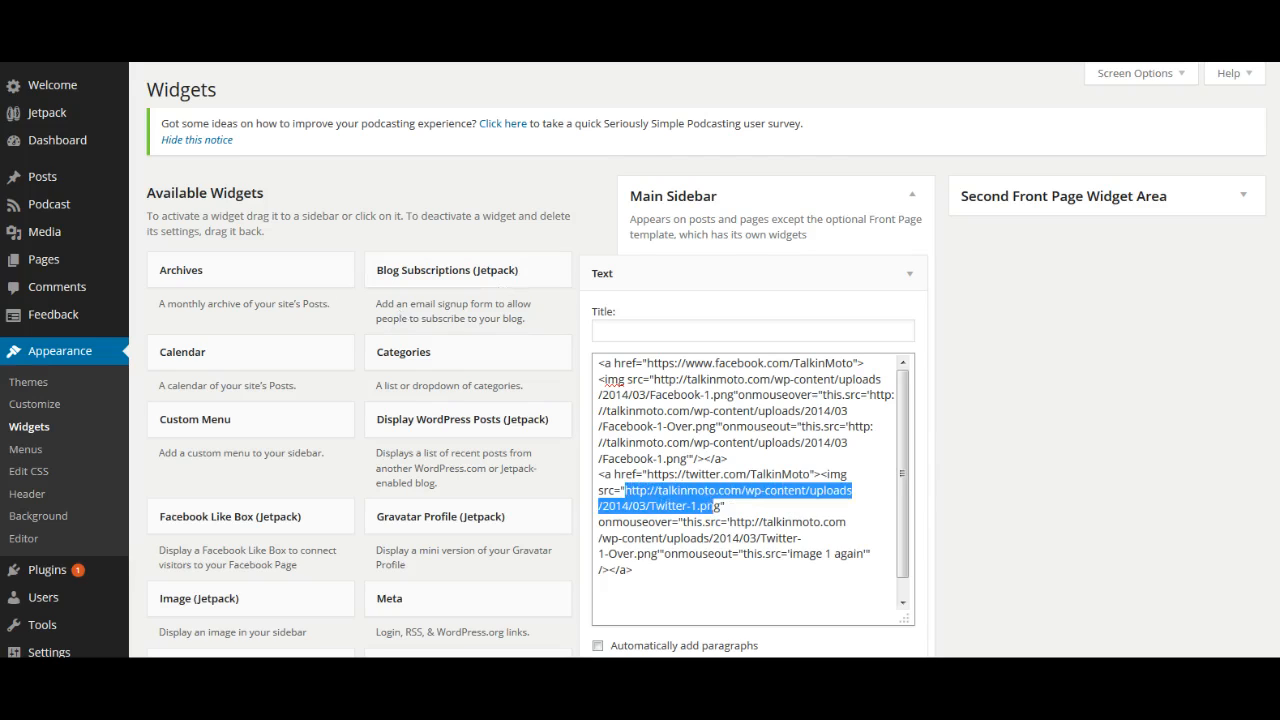